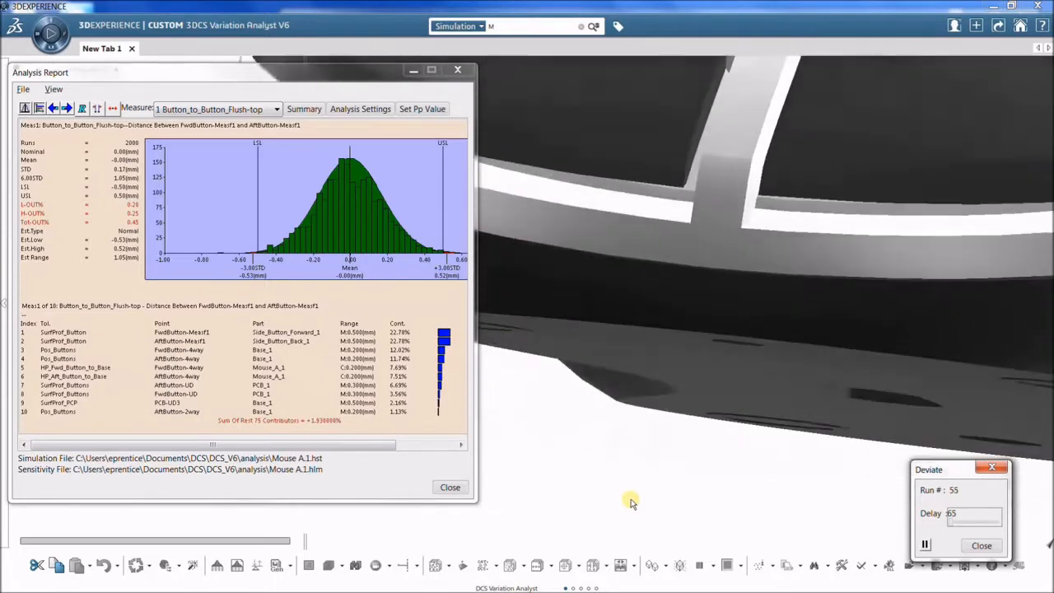
Advance the Analysis Report to measure 4, Left_Click_Gap, showing its histogram and contributors.
click(66, 109)
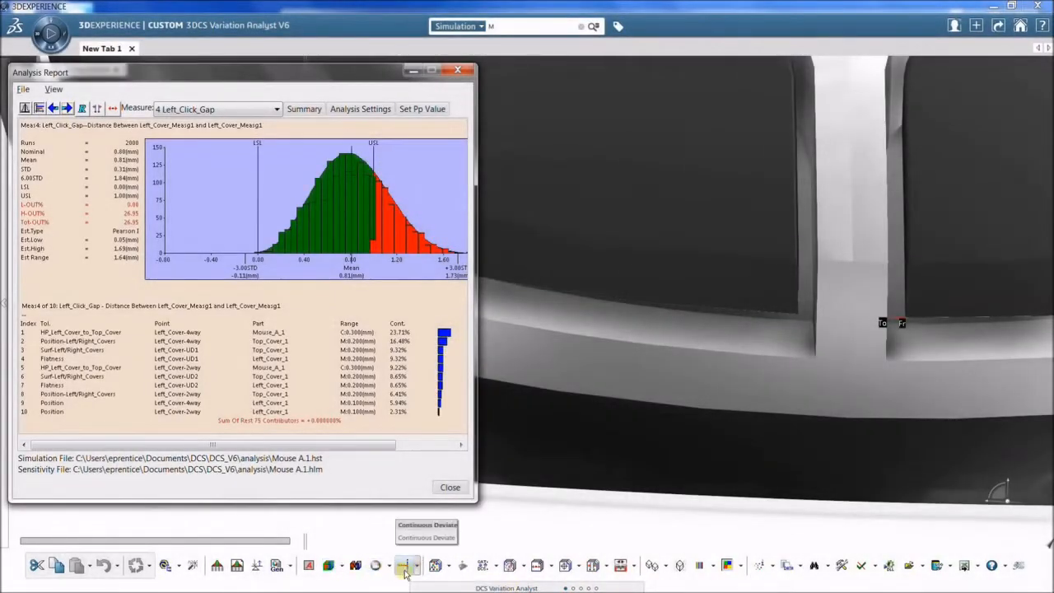
click(405, 566)
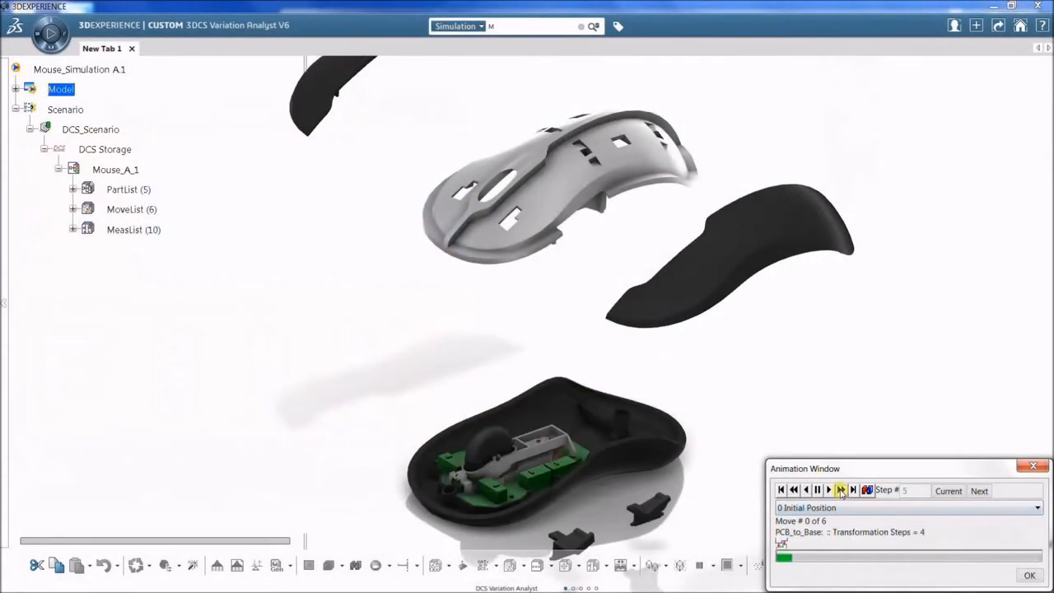
Step the assembly animation forward through its moves until the exploded parts form the mouse.
click(828, 490)
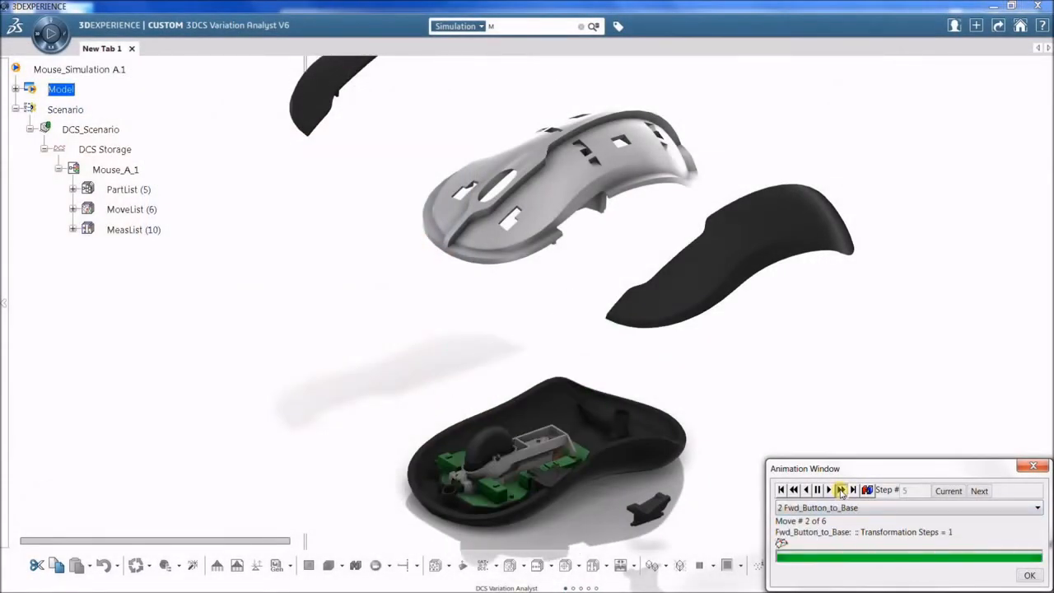
click(828, 490)
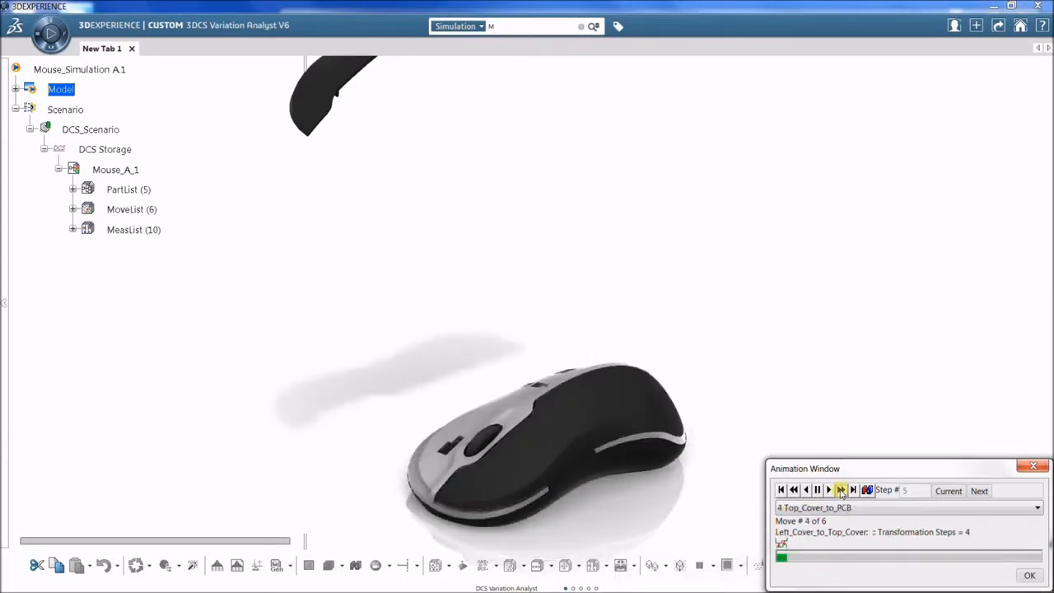
click(841, 490)
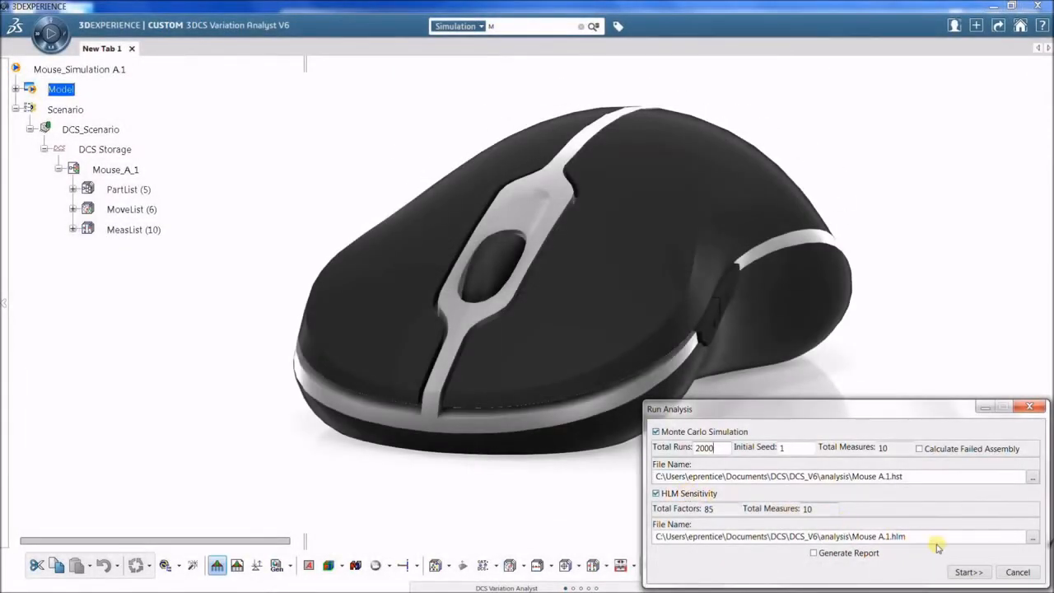
Start the 2000-run Monte Carlo simulation with HLM sensitivity from Run Analysis.
click(968, 571)
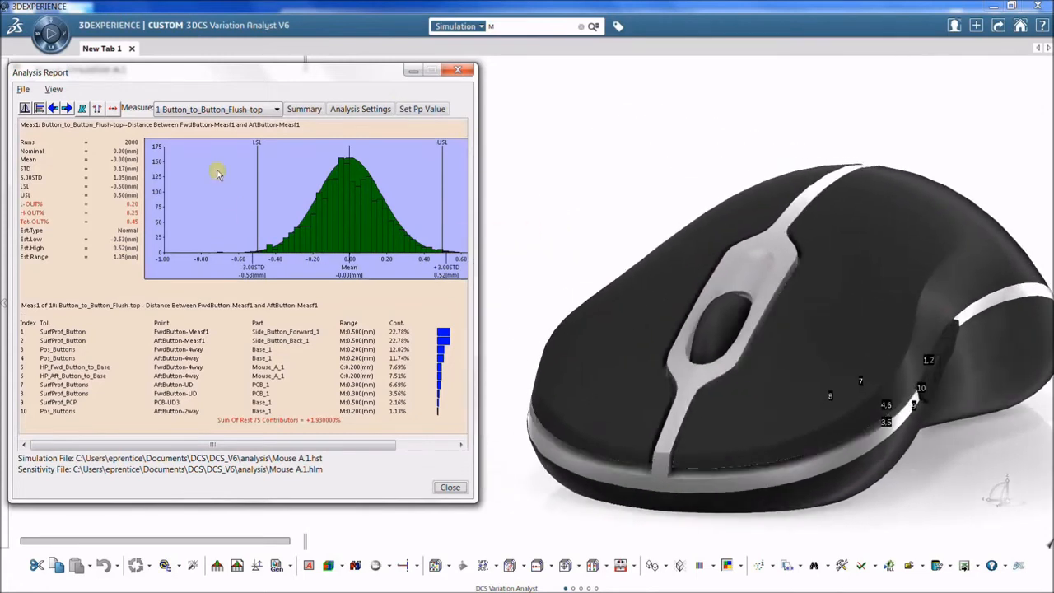
Advance the Analysis Report to measure 2, Button_to_Button_Flush-left.
click(65, 109)
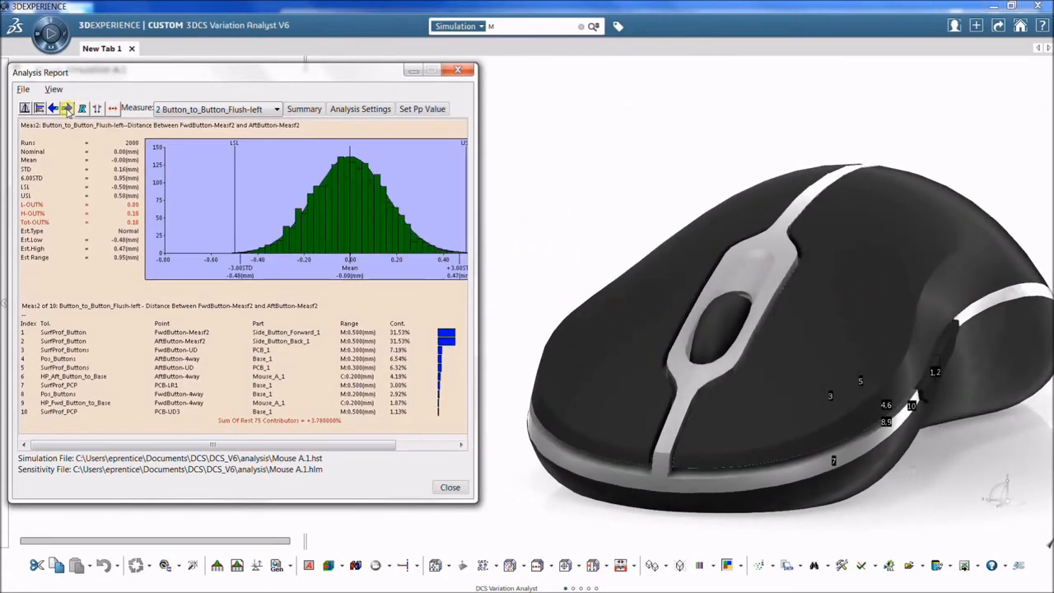